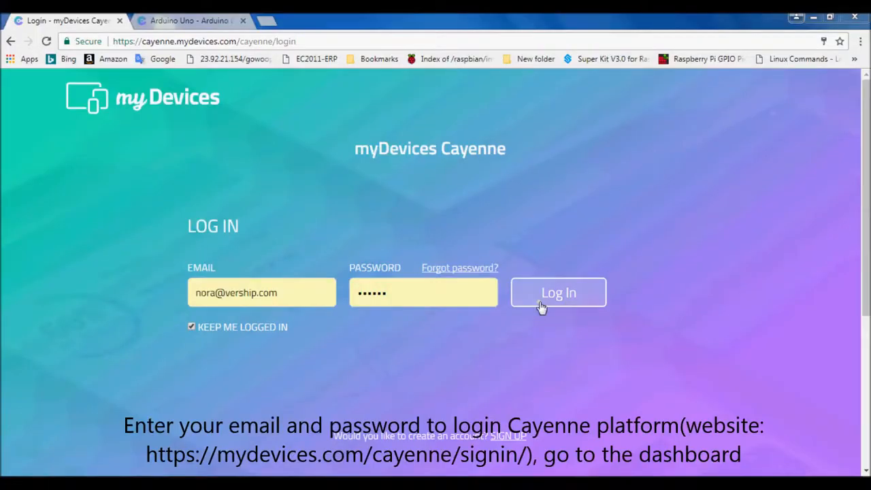
# Log in to Cayenne and expand the Arduino Uno device's widget list
pyautogui.click(557, 293)
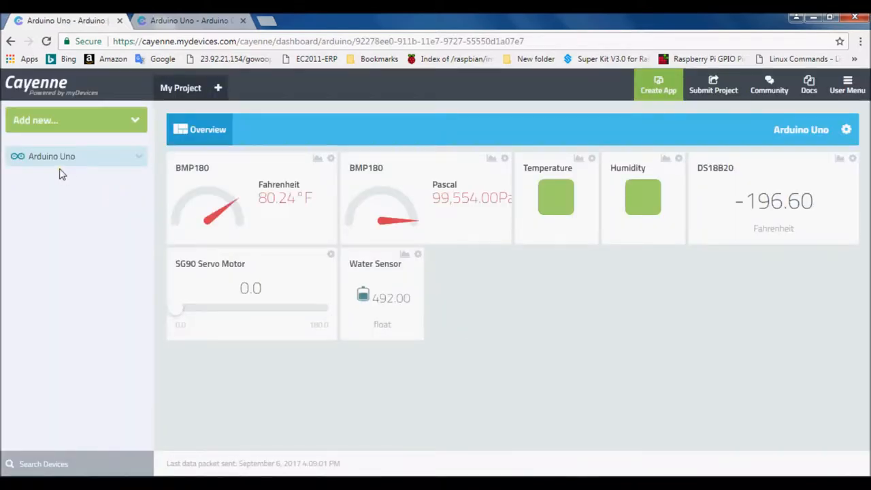
pyautogui.click(52, 155)
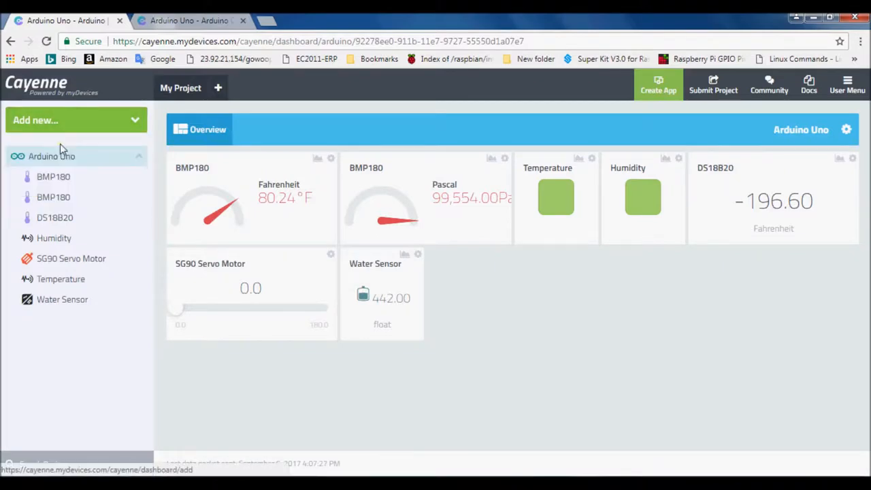
# Add a new Generic Analog Input sensor widget named Smoke Sensor
pyautogui.click(76, 120)
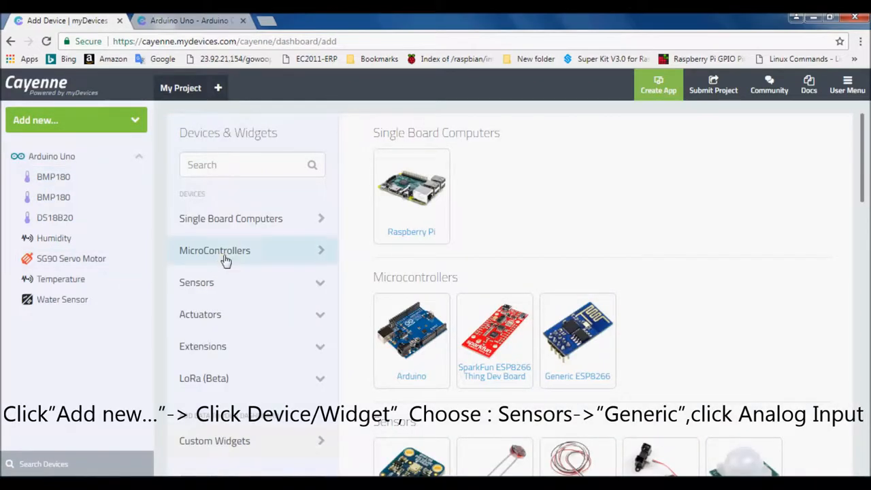
pyautogui.click(196, 282)
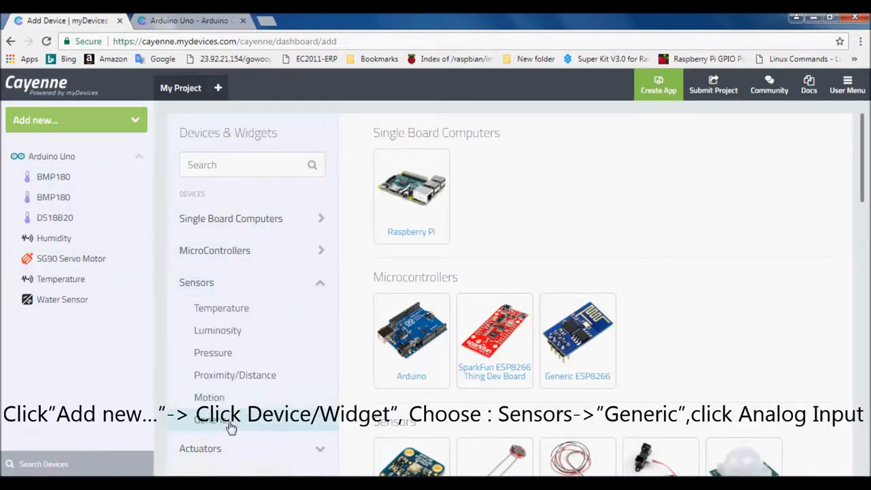
pyautogui.click(487, 164)
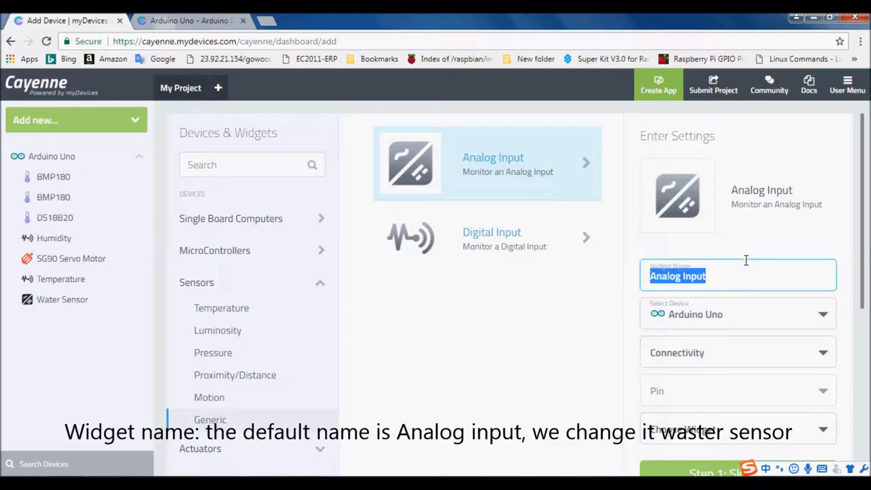
pyautogui.write('Smoke Sensor')
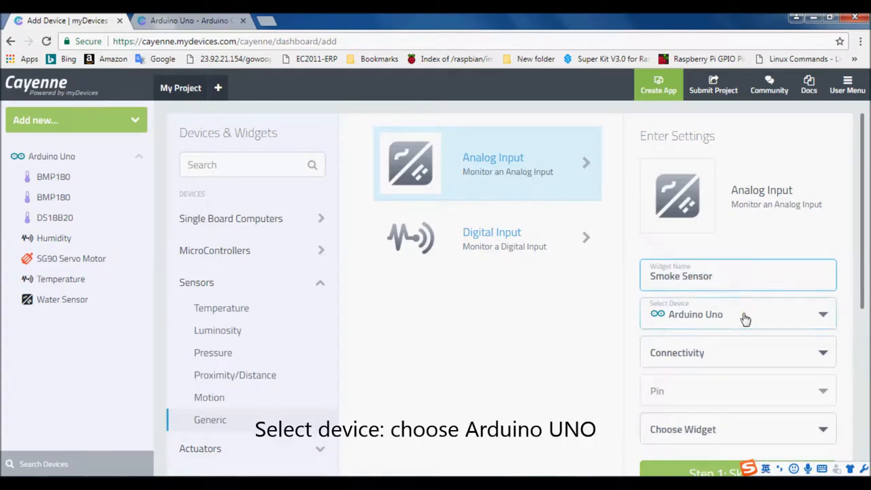
# Set the widget to Virtual connectivity on pin V7, displayed as a Value
pyautogui.click(738, 351)
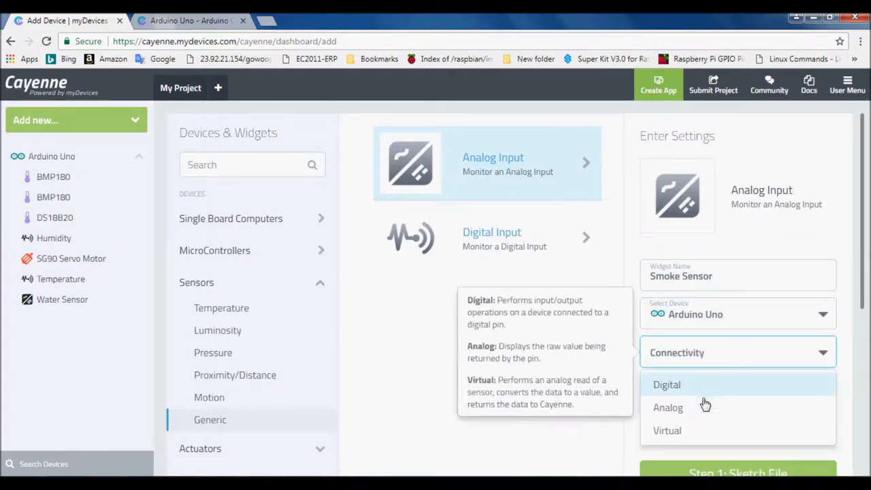
pyautogui.click(667, 430)
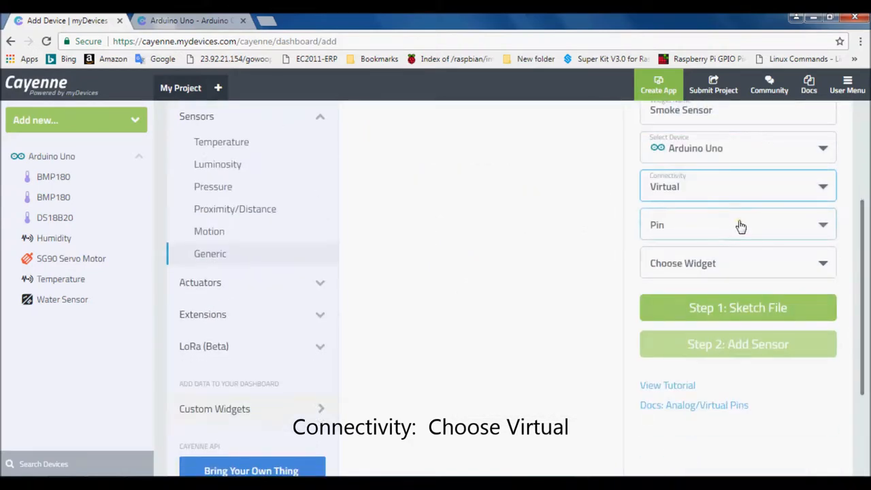
pyautogui.click(738, 225)
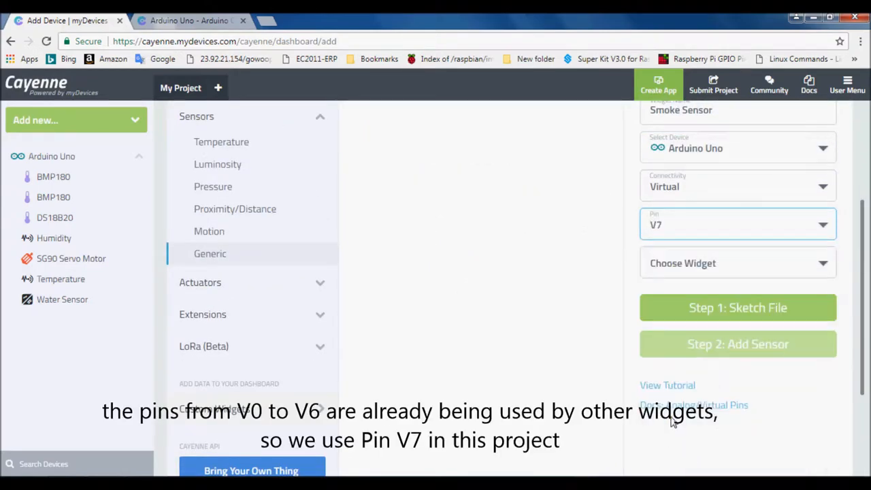
pyautogui.click(738, 263)
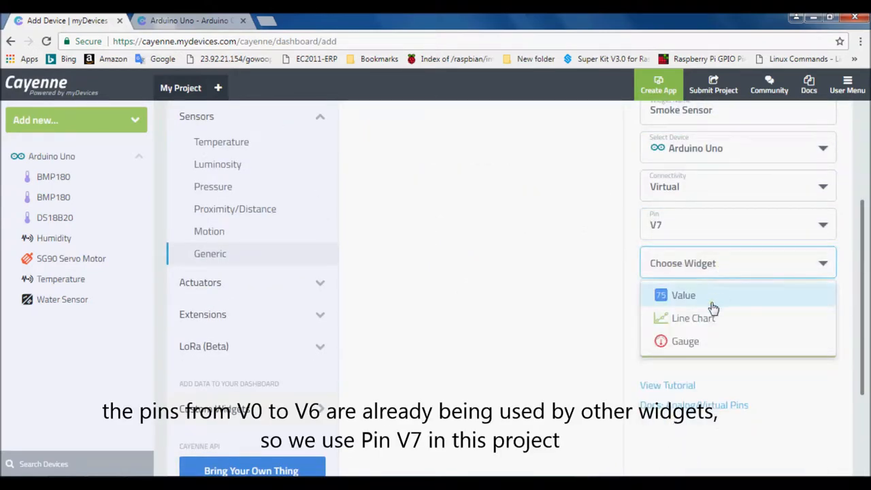
pyautogui.click(683, 294)
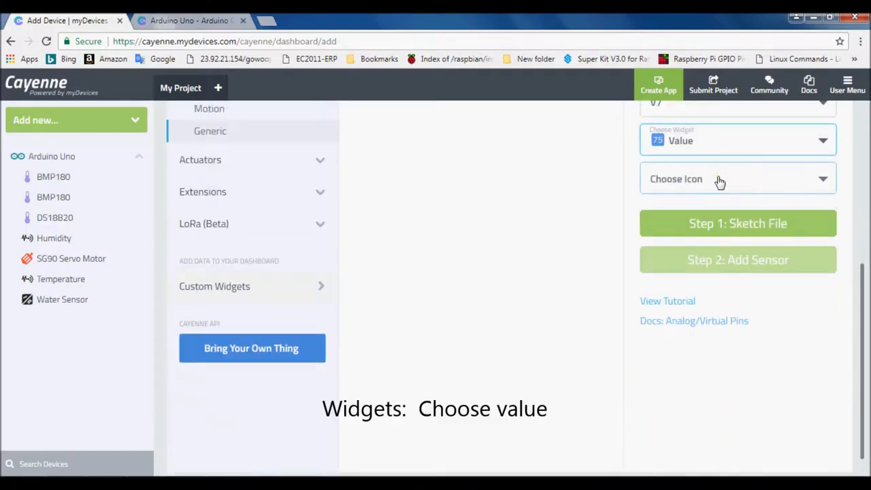
# Search 'sm' in the icon list, choose Smoke Detector, and add the sensor
pyautogui.click(737, 178)
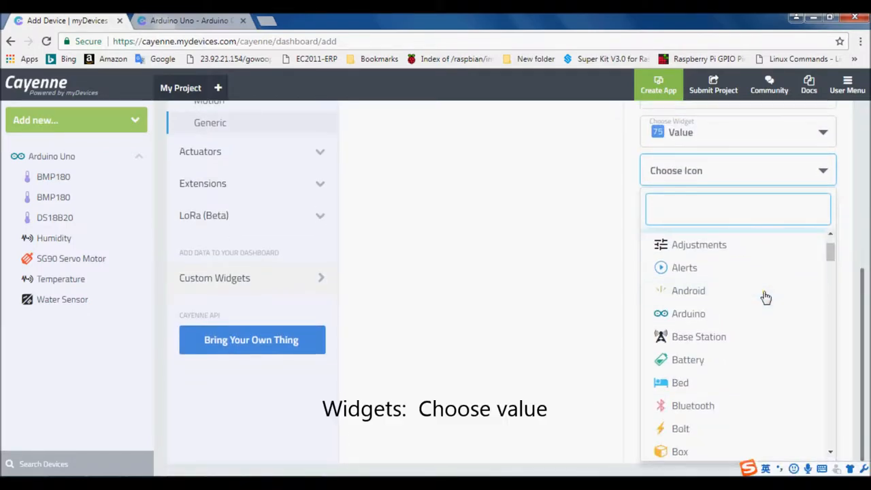
pyautogui.scroll(-3)
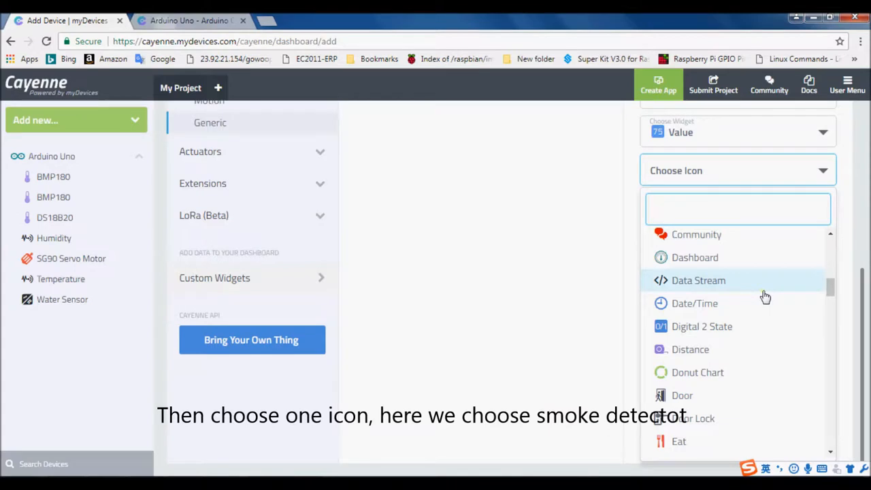
pyautogui.scroll(-3)
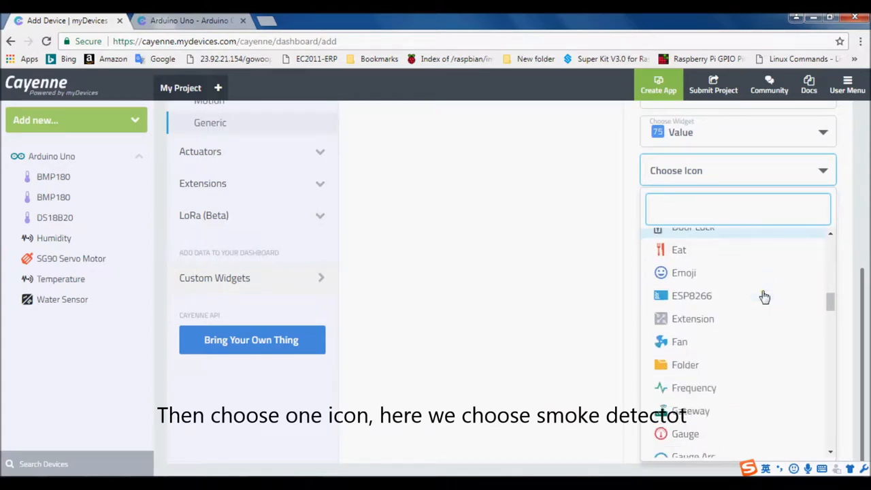
pyautogui.scroll(-3)
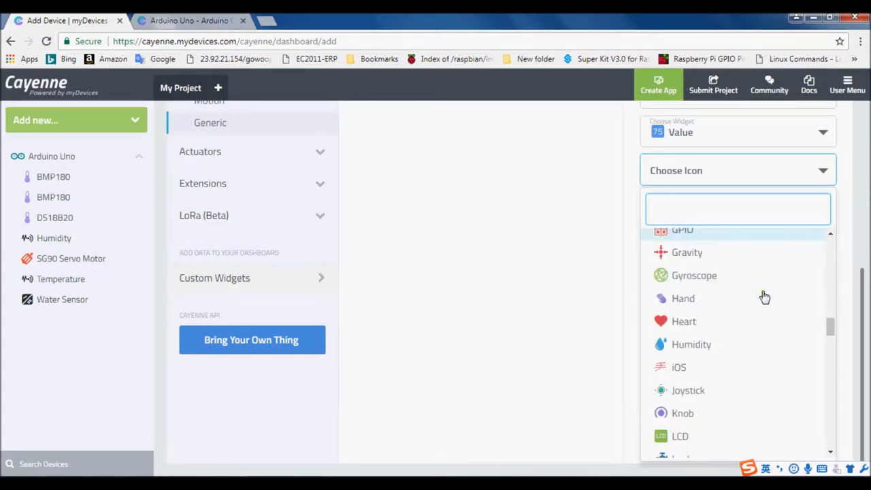
pyautogui.write('s')
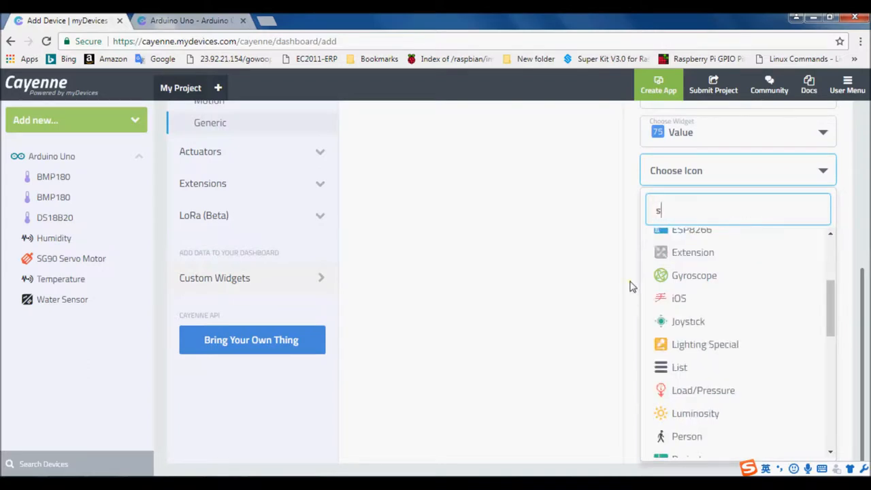
pyautogui.write('m')
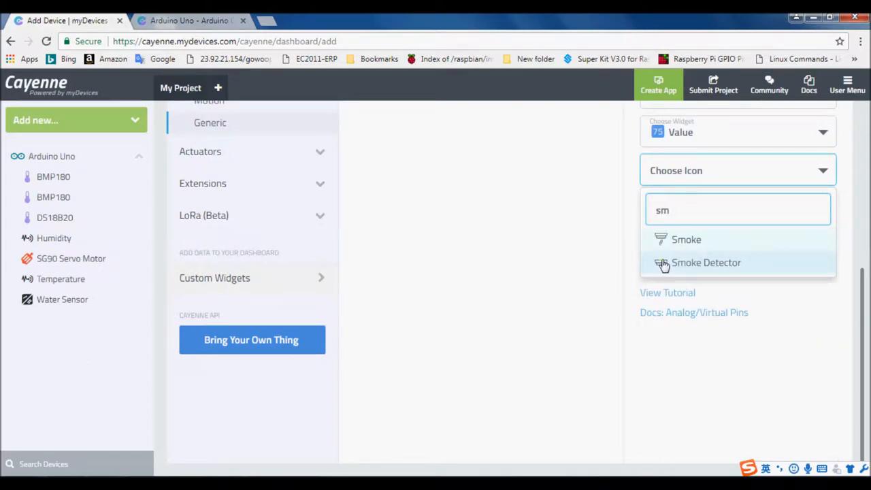
pyautogui.click(708, 263)
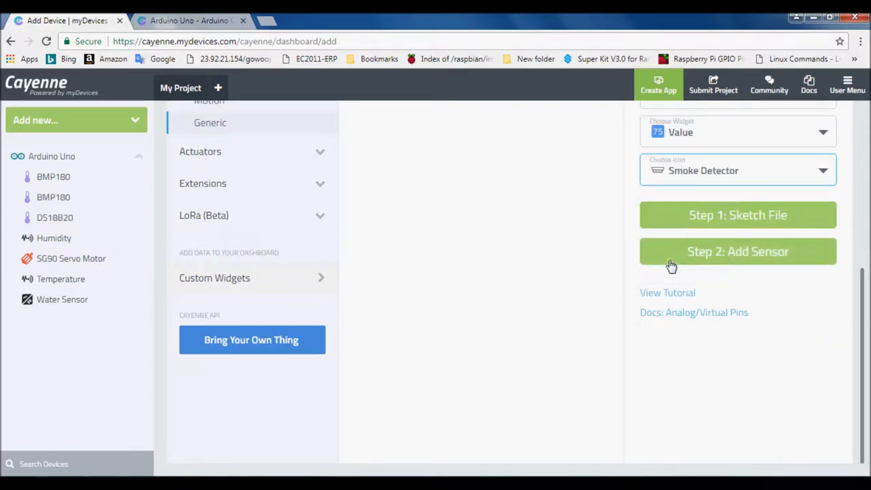
pyautogui.click(738, 215)
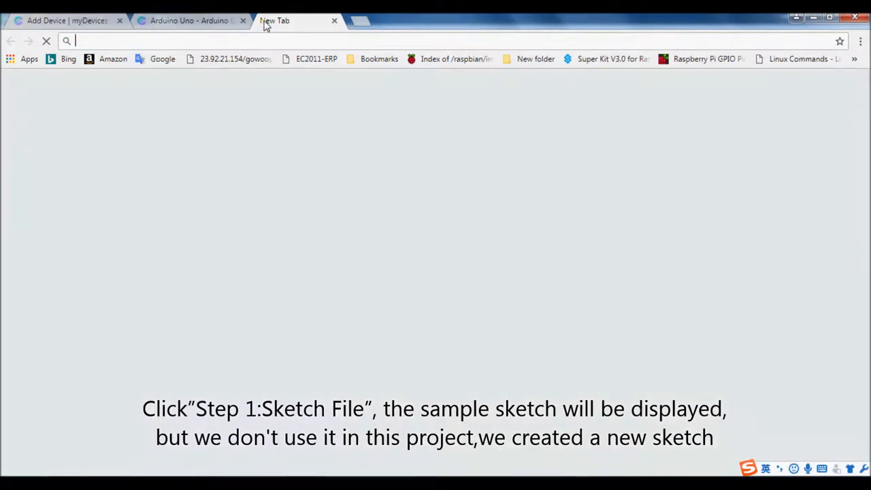
pyautogui.write('http://osoyoo.com/driver/smoke_sensor.txt')
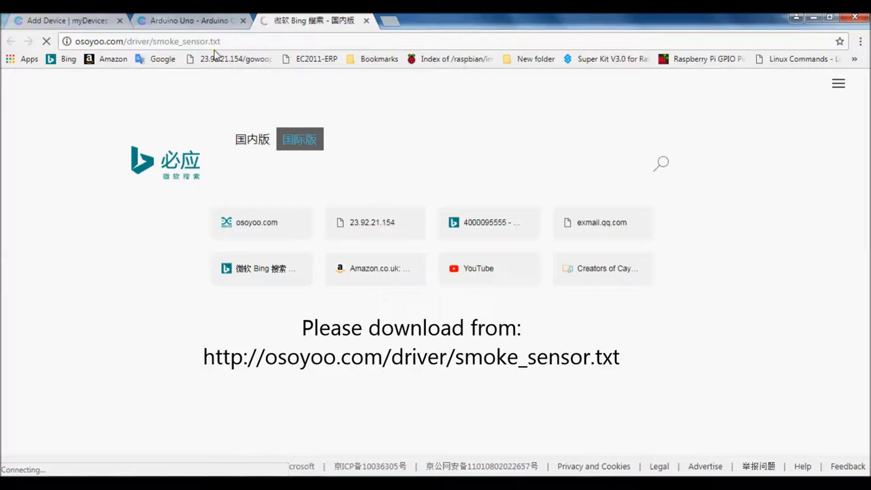
pyautogui.moveTo(171, 22)
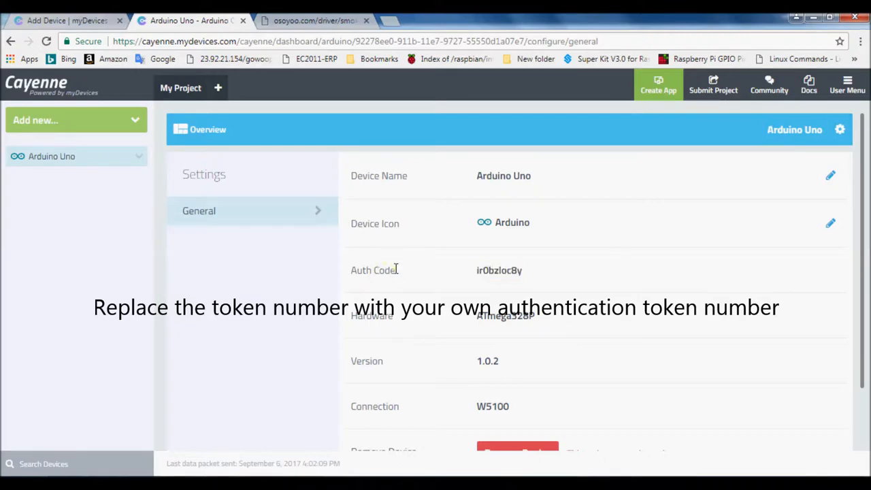
pyautogui.doubleClick(498, 269)
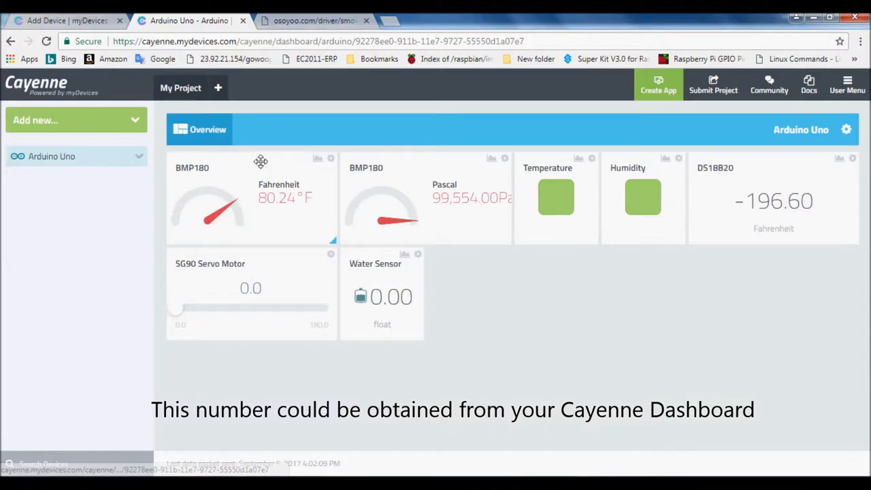
pyautogui.click(846, 129)
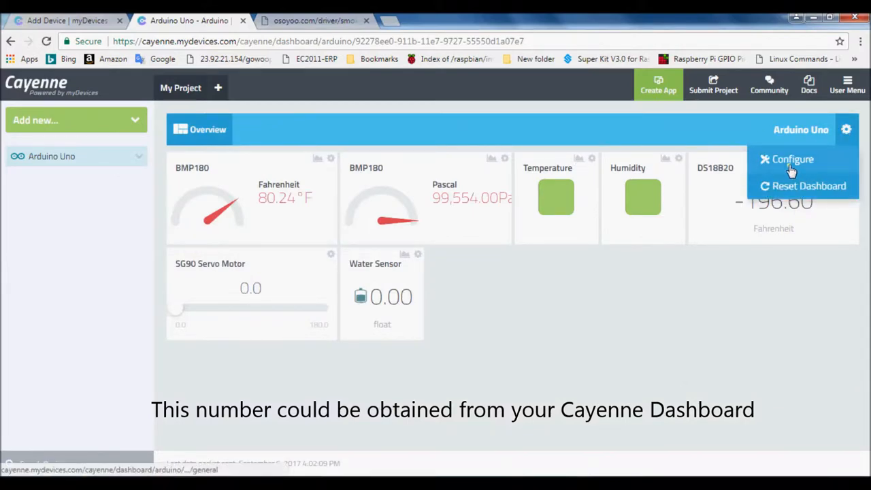
pyautogui.click(790, 157)
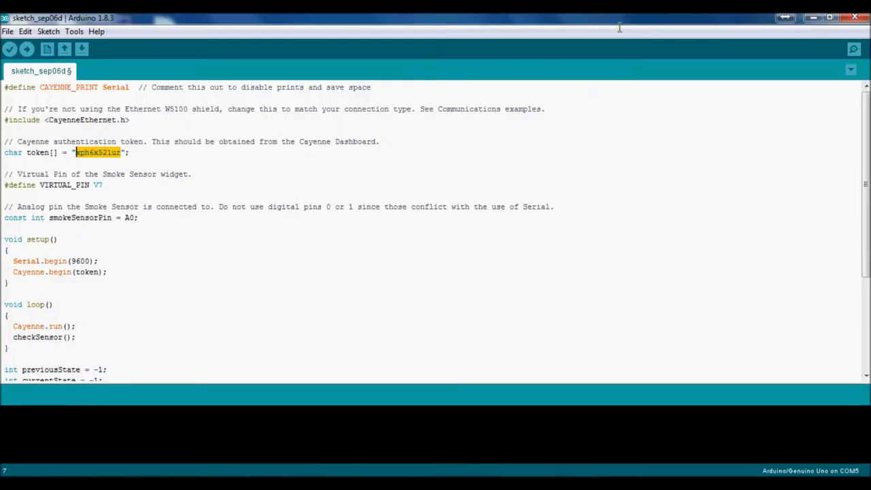
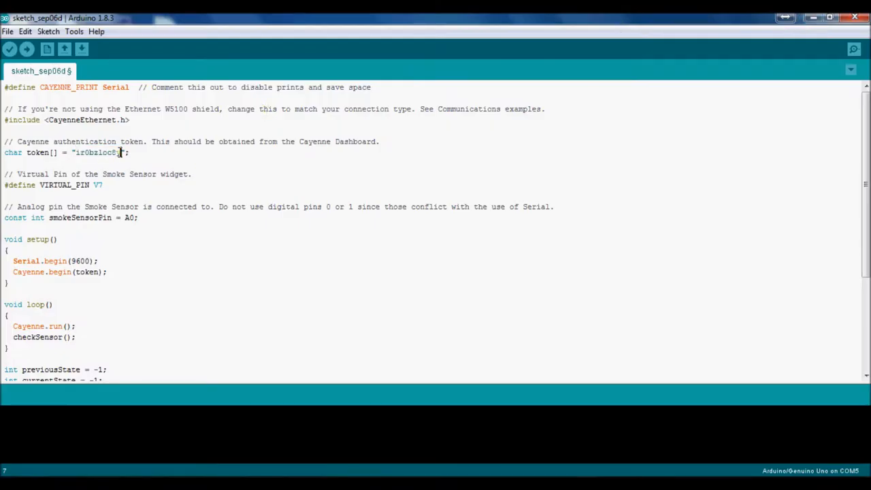
pyautogui.moveTo(162, 147)
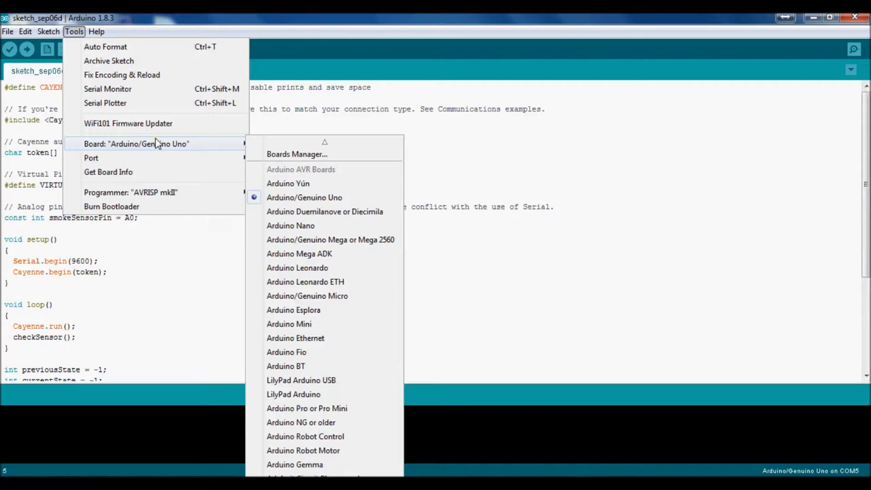
pyautogui.click(97, 31)
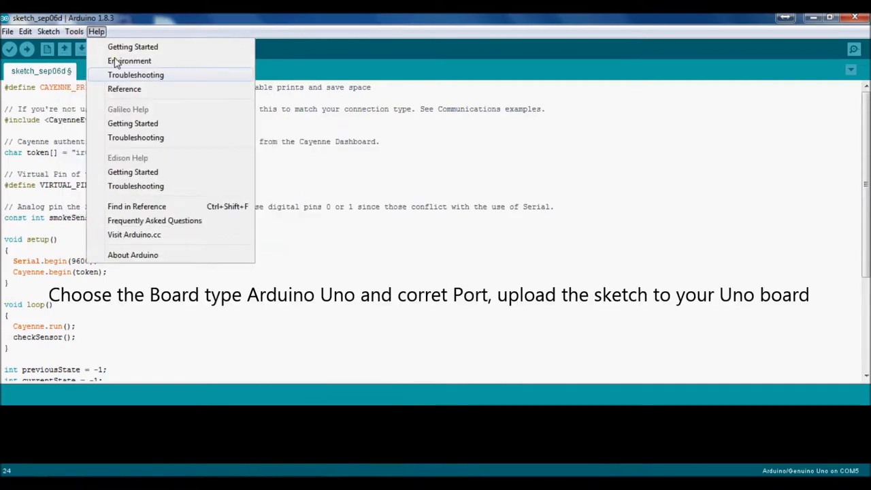
pyautogui.click(76, 32)
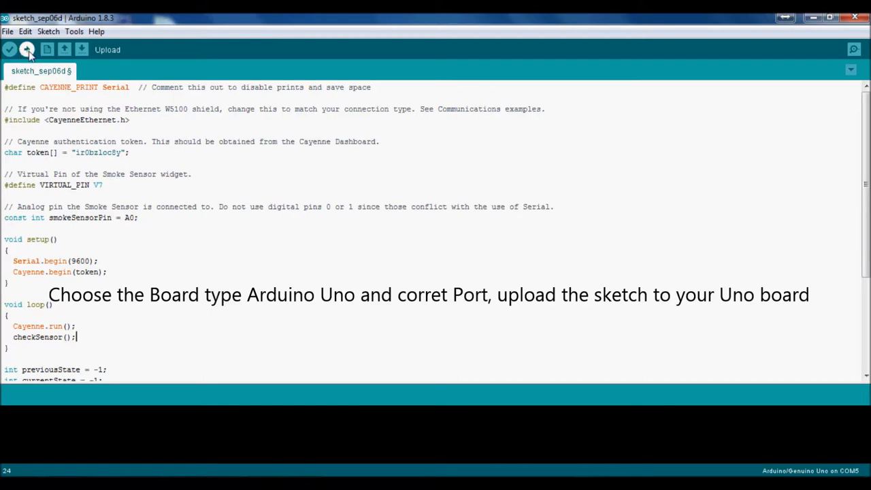
pyautogui.click(28, 50)
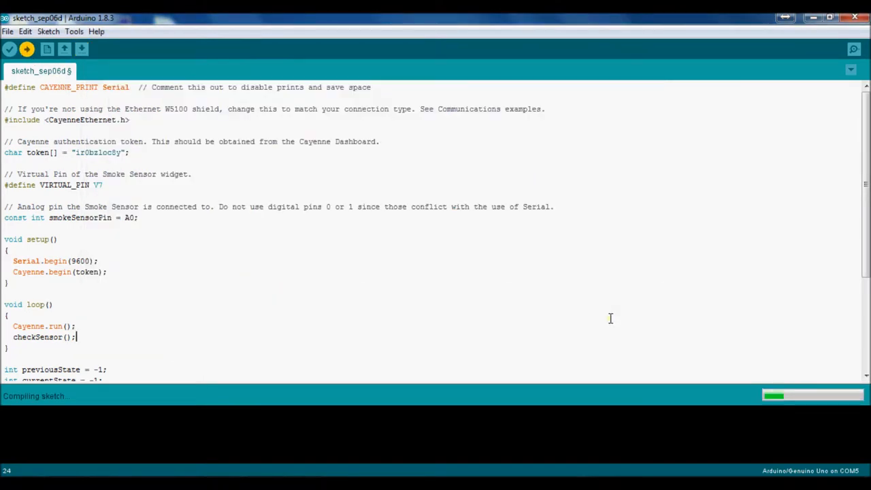
pyautogui.moveTo(606, 314)
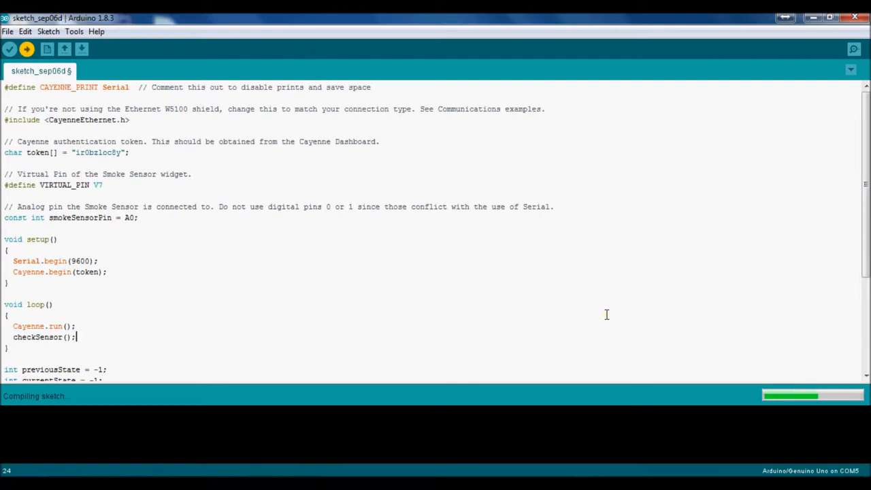